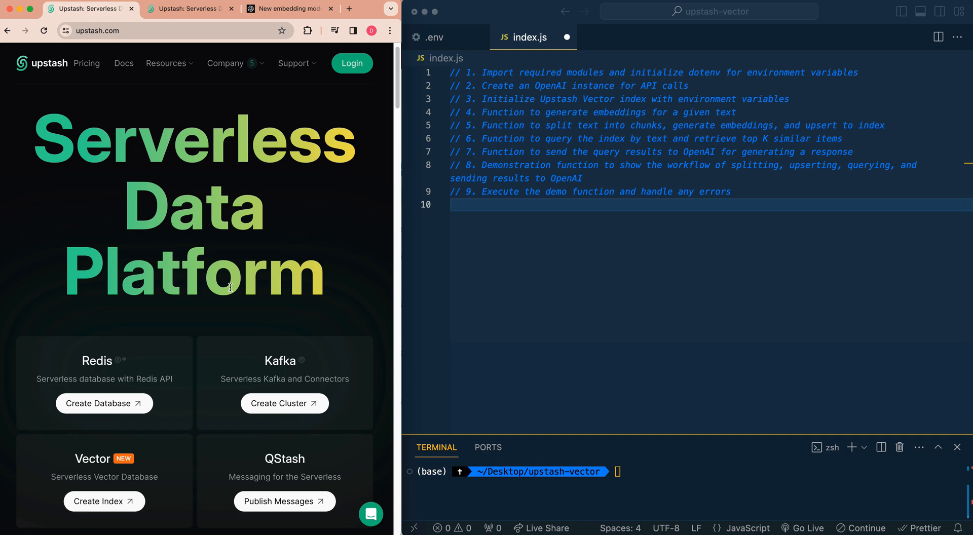
{"action": "mouse_move", "coordinate": [294, 63]}
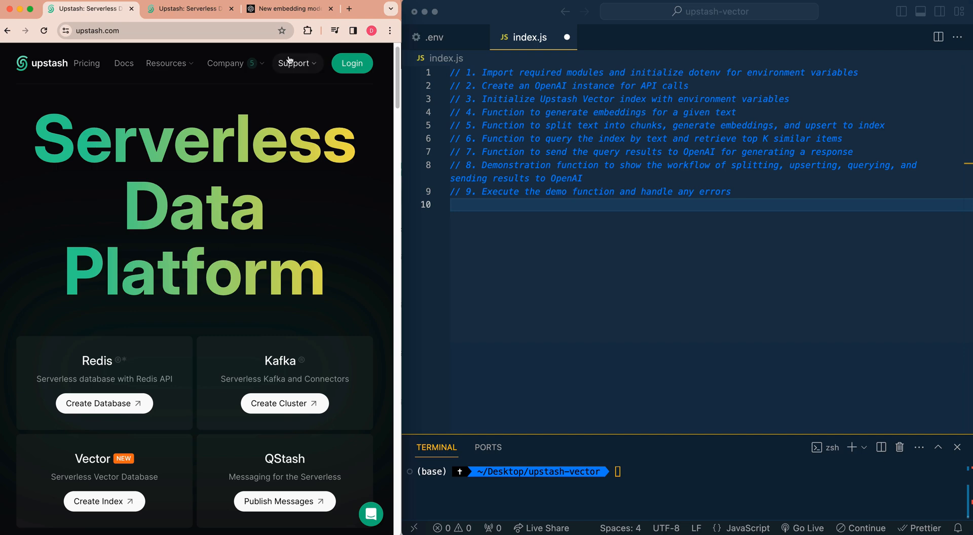
Bring up the OpenAI 'New embedding models' article in Chrome and skim its top section.
{"action": "left_click", "coordinate": [289, 9]}
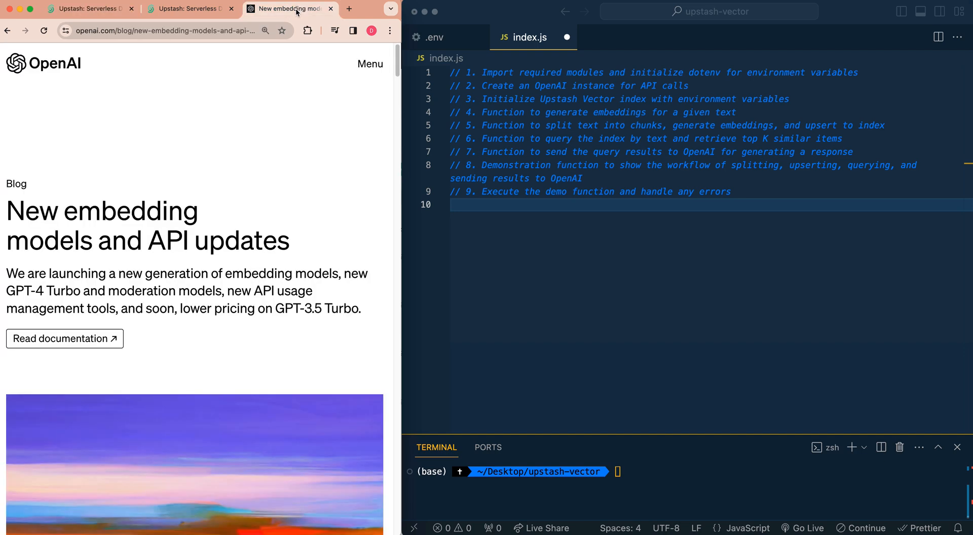
{"action": "scroll", "scroll_direction": "down", "scroll_amount": 3}
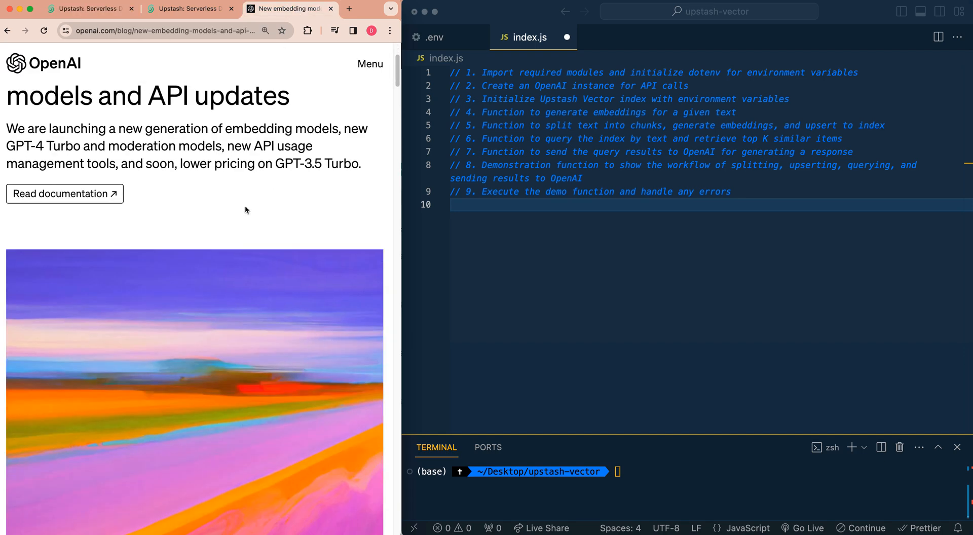
{"action": "scroll", "scroll_direction": "down", "scroll_amount": 3}
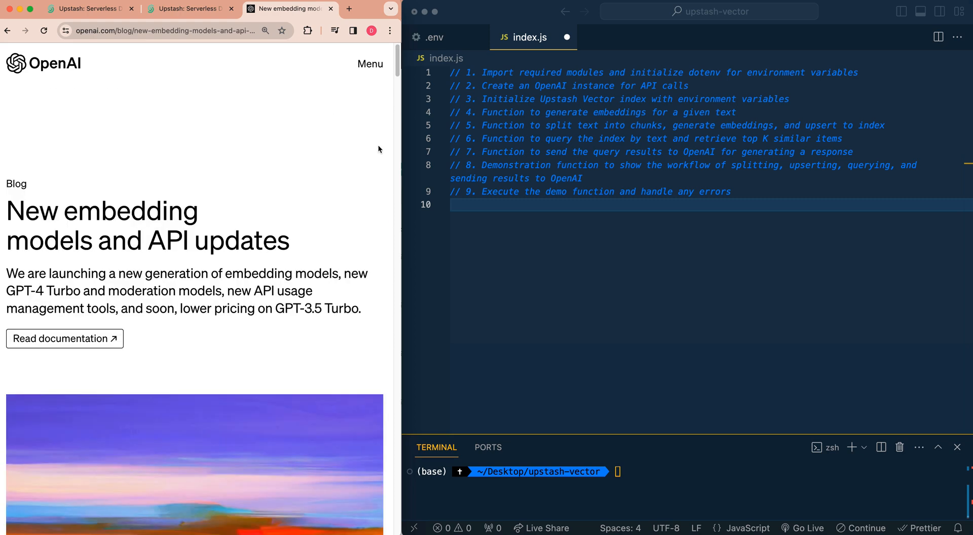
{"action": "mouse_move", "coordinate": [207, 93]}
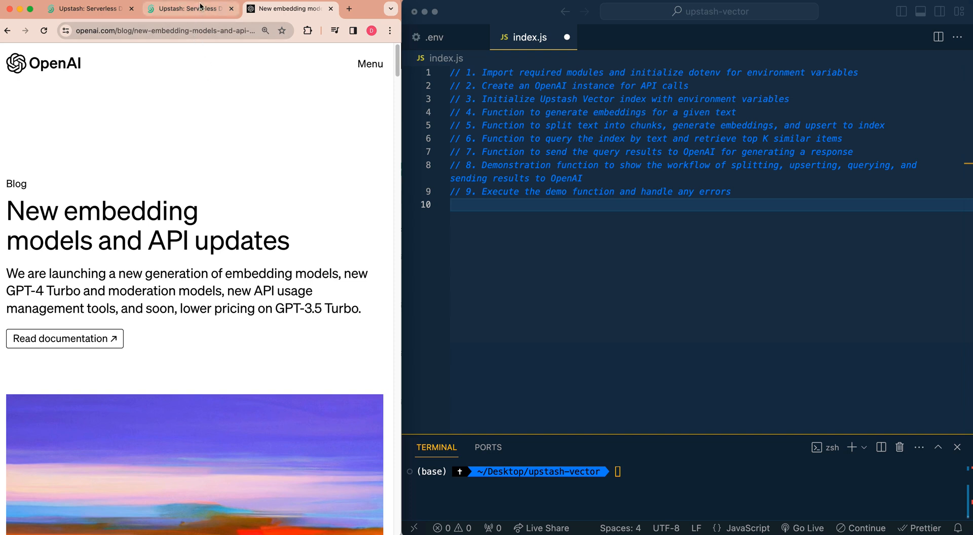
From the Upstash console's Vector section, start a new index and focus its Name field.
{"action": "left_click", "coordinate": [186, 9]}
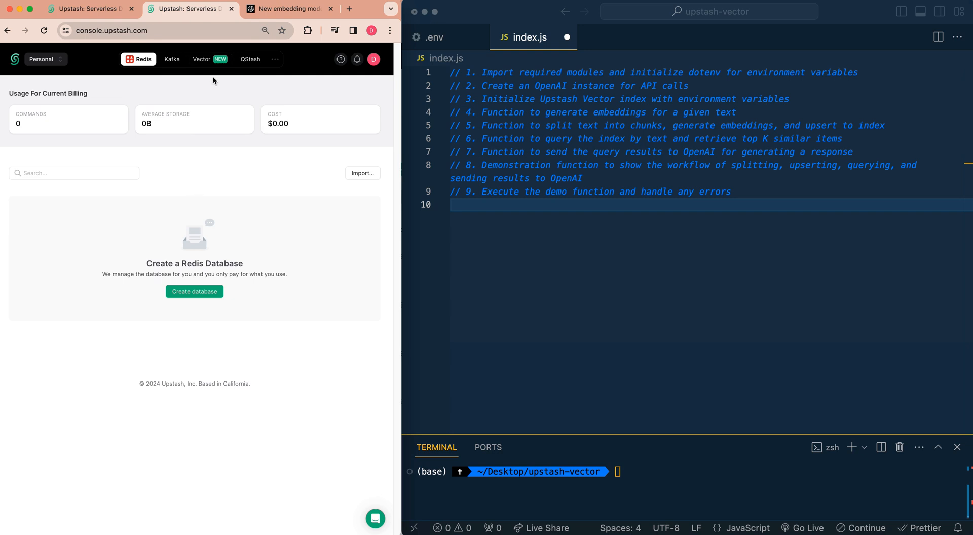
{"action": "left_click", "coordinate": [200, 59]}
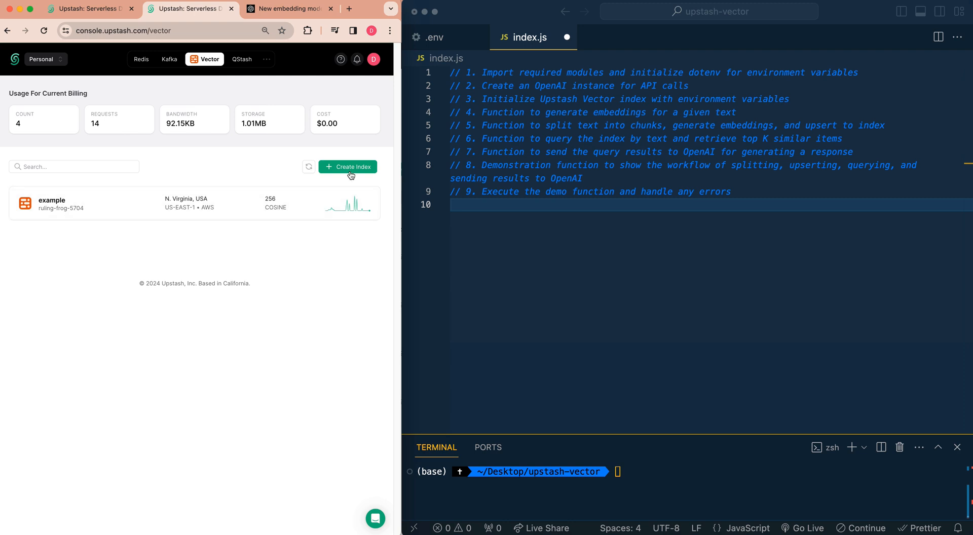
{"action": "left_click", "coordinate": [348, 166]}
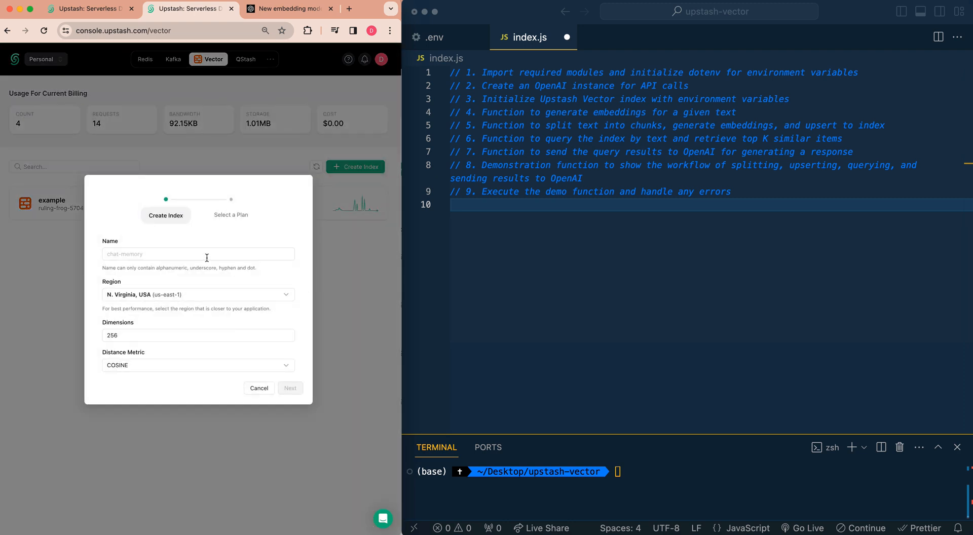
{"action": "left_click", "coordinate": [197, 294]}
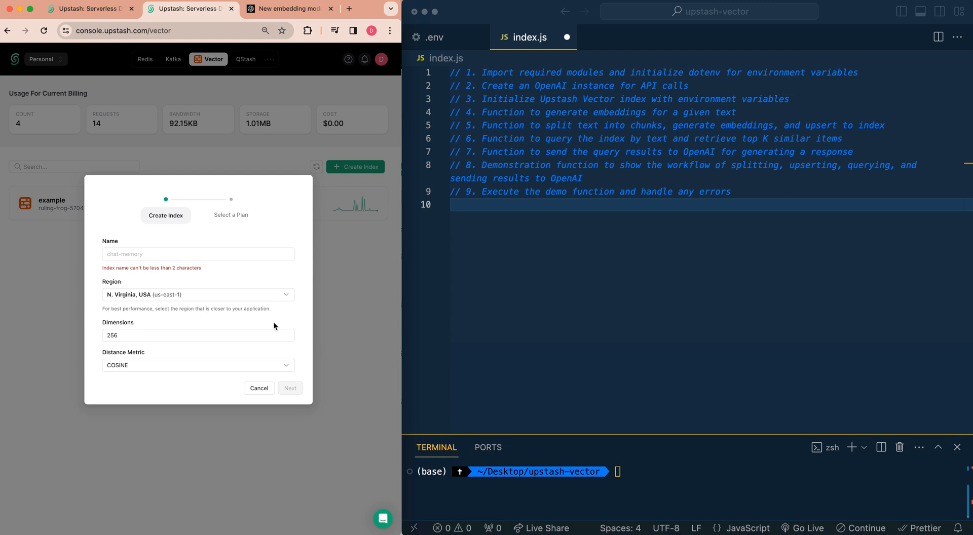
{"action": "left_click", "coordinate": [287, 9]}
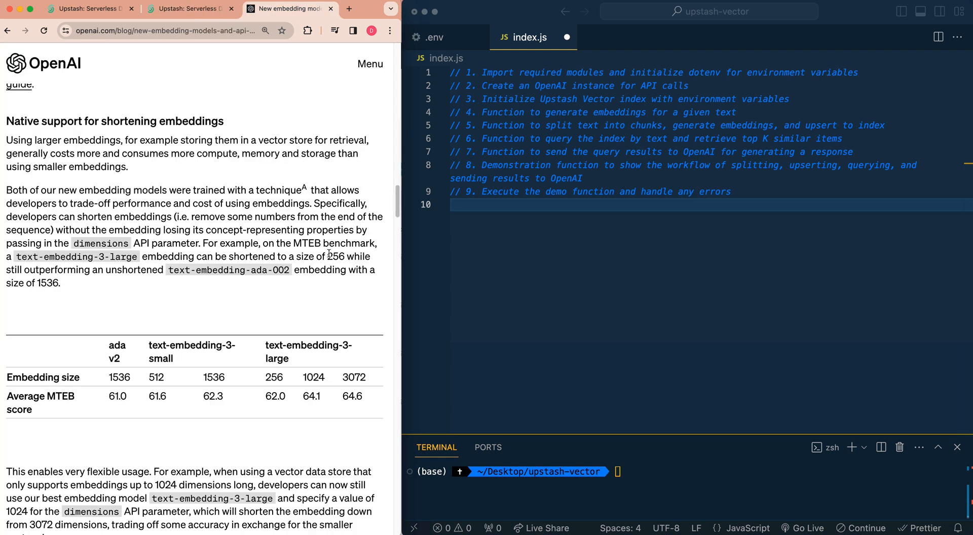
{"action": "double_click", "coordinate": [336, 257]}
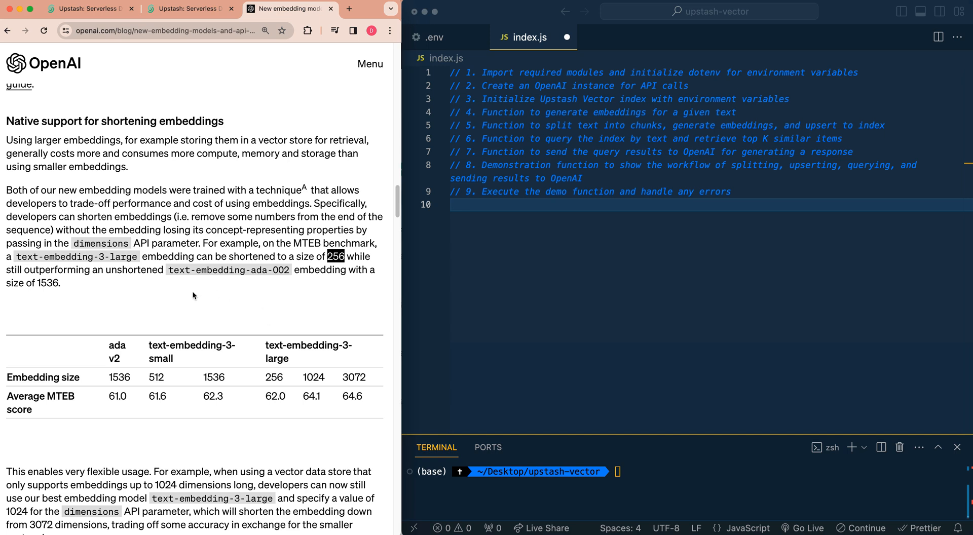
{"action": "double_click", "coordinate": [160, 121]}
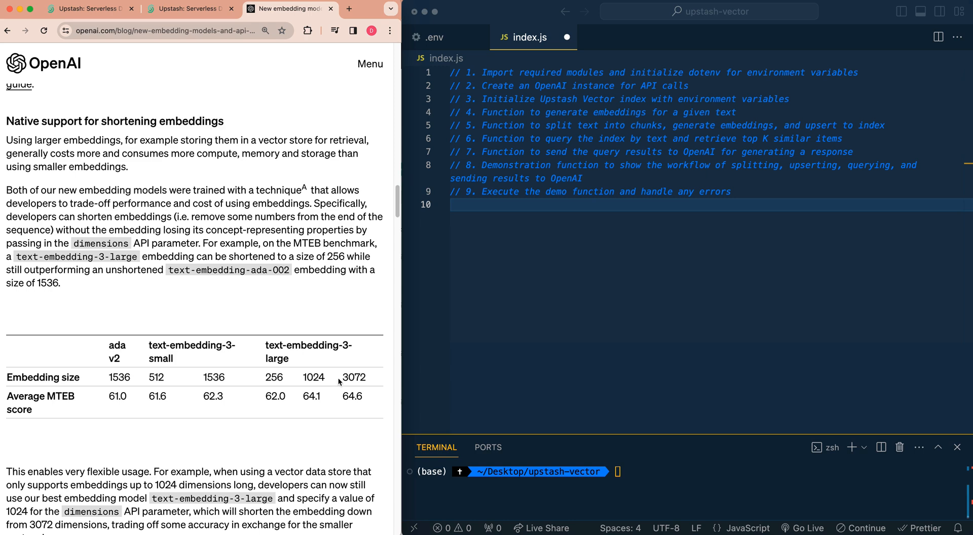
{"action": "double_click", "coordinate": [352, 378]}
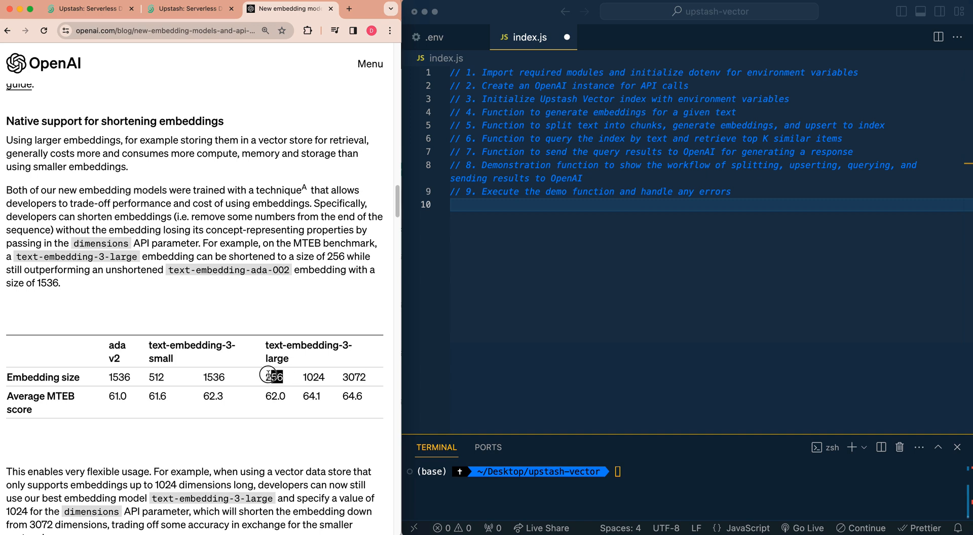
{"action": "mouse_move", "coordinate": [331, 382]}
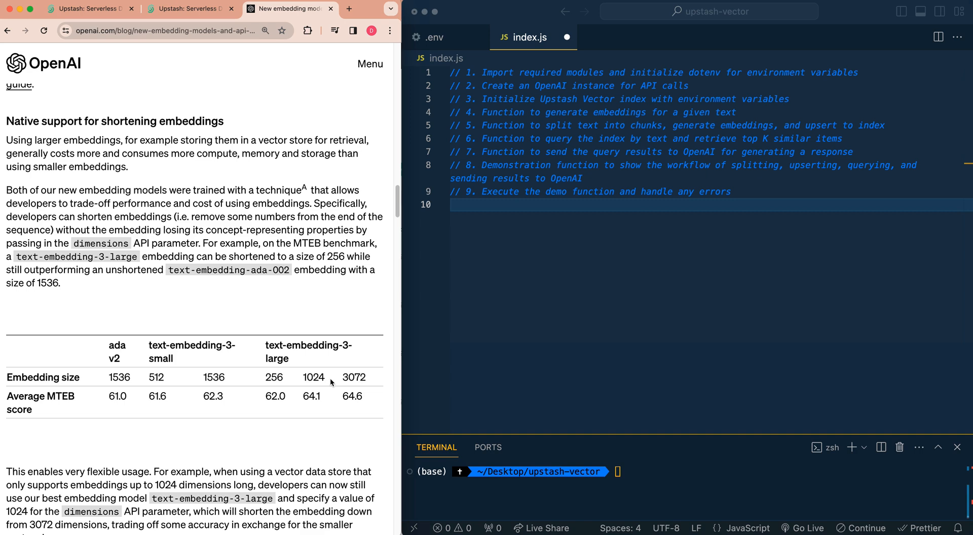
{"action": "double_click", "coordinate": [354, 377]}
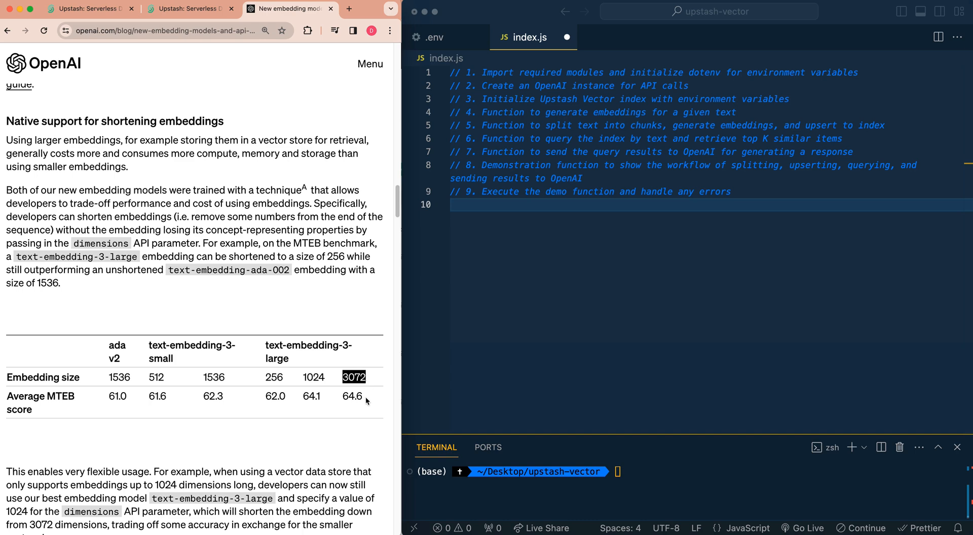
{"action": "mouse_move", "coordinate": [371, 411]}
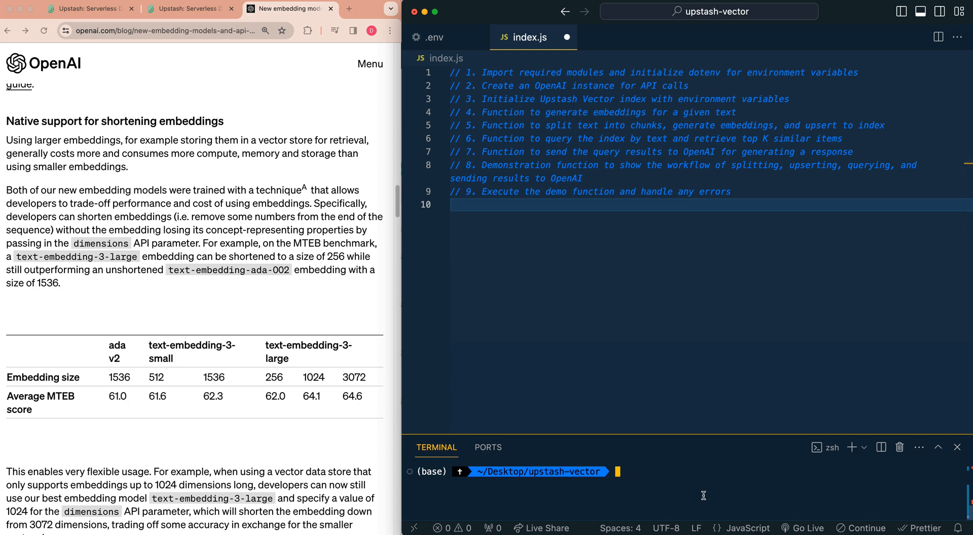
{"action": "type", "text": "npm install @upstash/vector"}
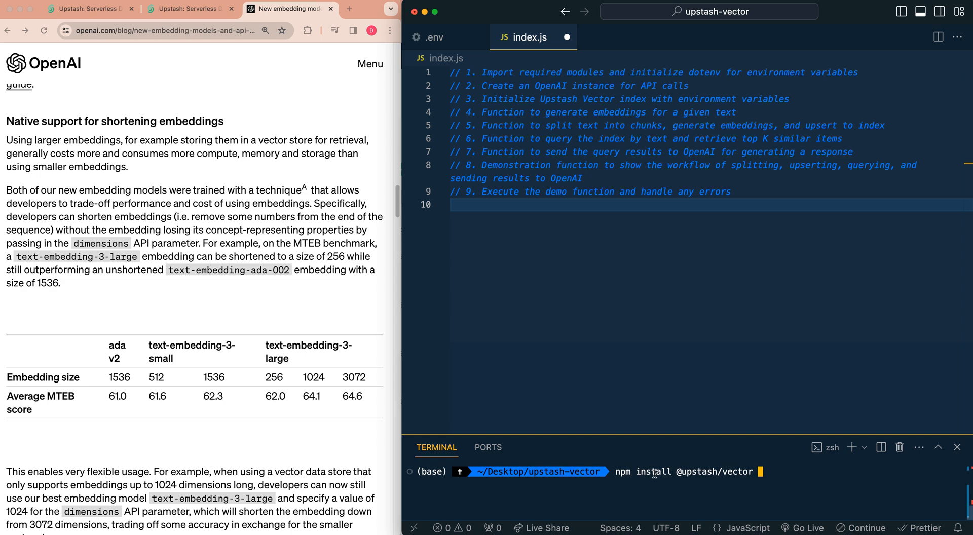
{"action": "type", "text": "open"}
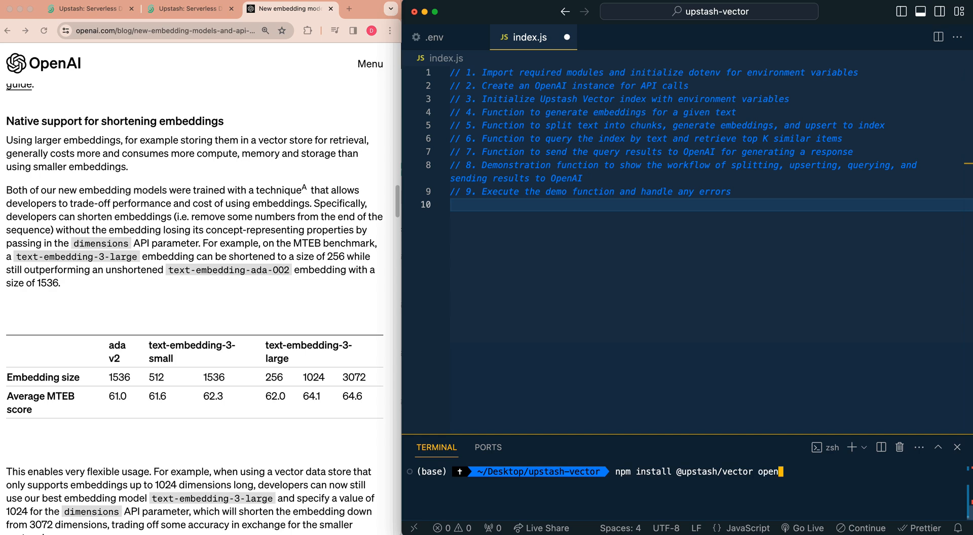
{"action": "type", "text": "touch index.js .env"}
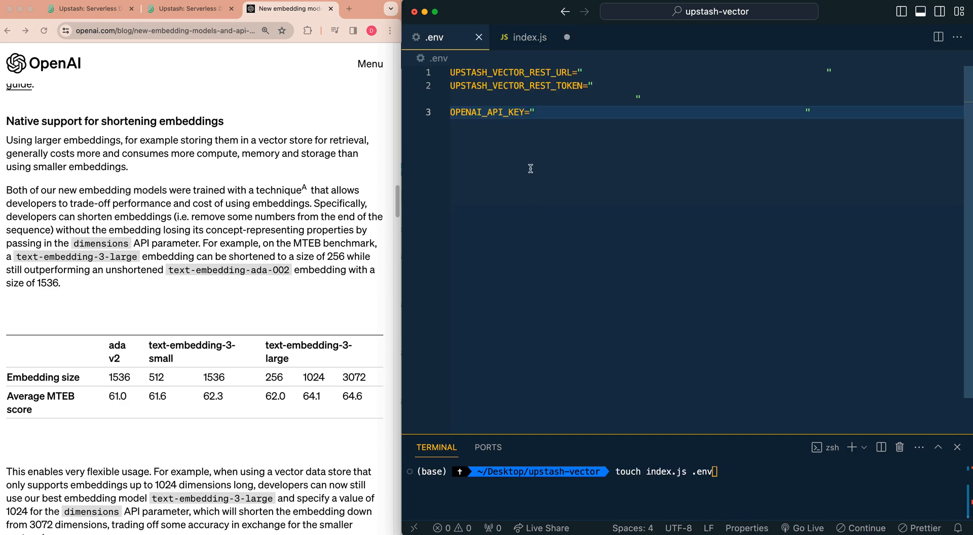
{"action": "mouse_move", "coordinate": [512, 151]}
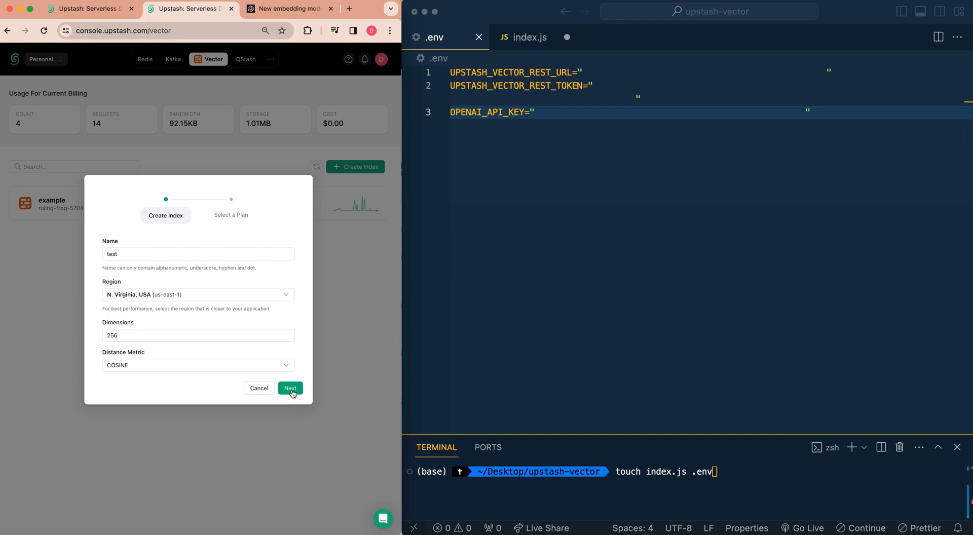
Create the 'test' index on the Free plan and show its connection details as .env variables.
{"action": "left_click", "coordinate": [290, 388]}
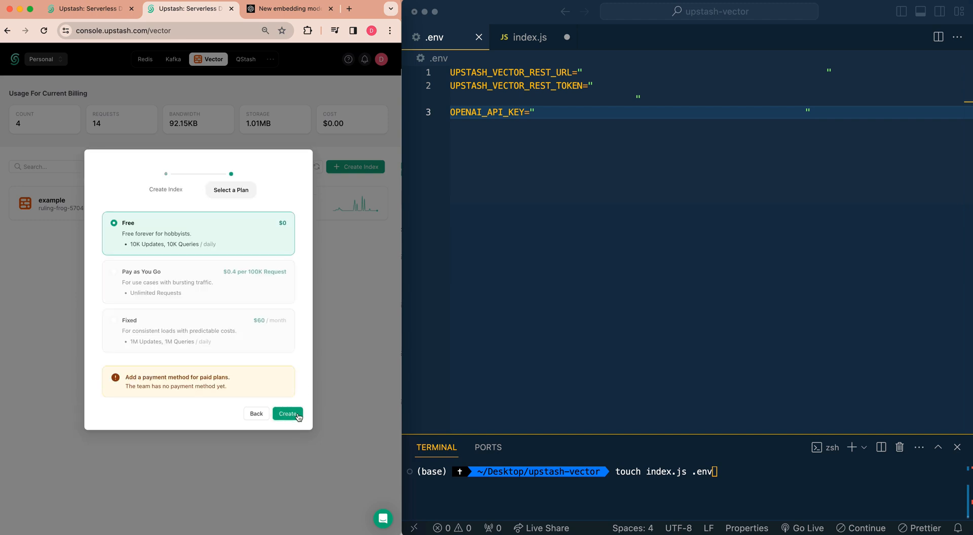
{"action": "left_click", "coordinate": [287, 414]}
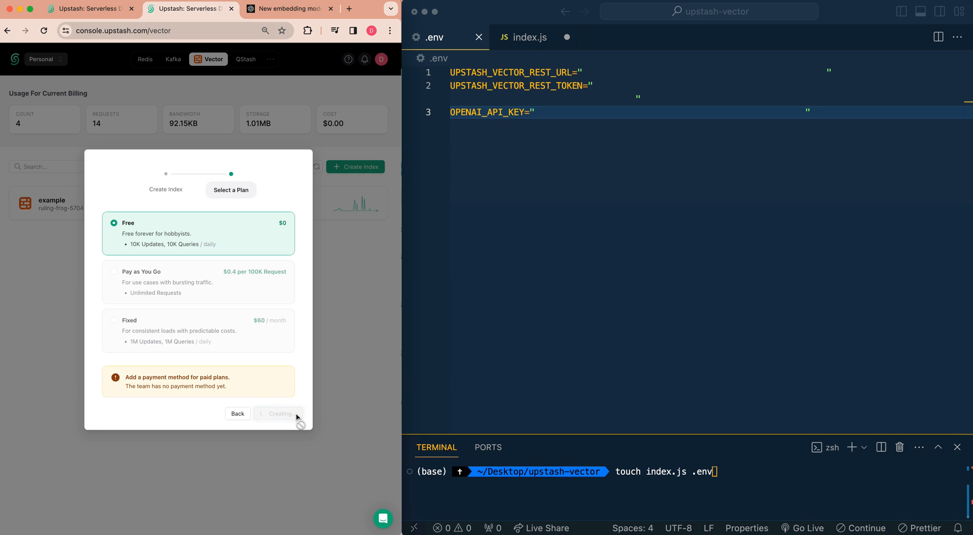
{"action": "left_click", "coordinate": [280, 414]}
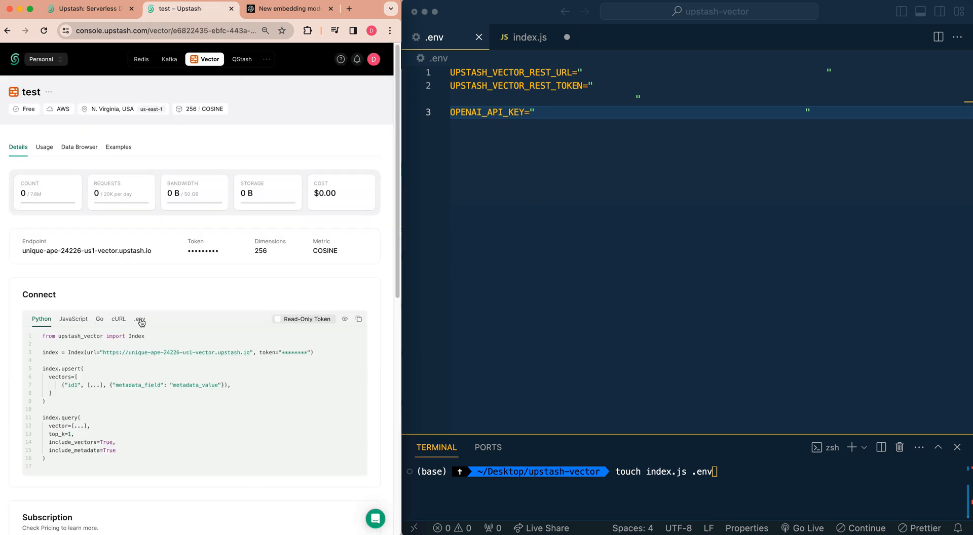
{"action": "left_click", "coordinate": [140, 318]}
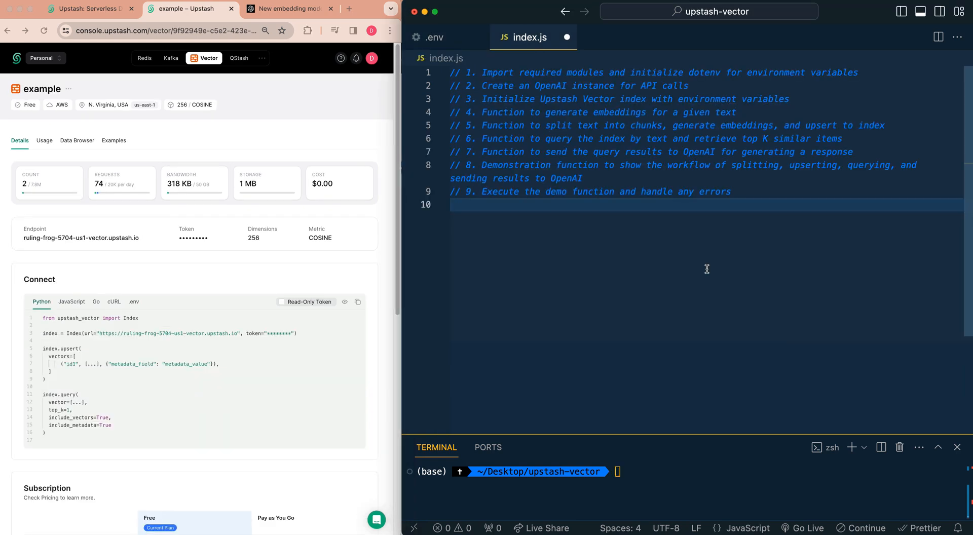
Add the openai import and const openai = new OpenAI(), then check the OpenAI key in .env.
{"action": "type", "text": "import OpenAI from \"openai\";"}
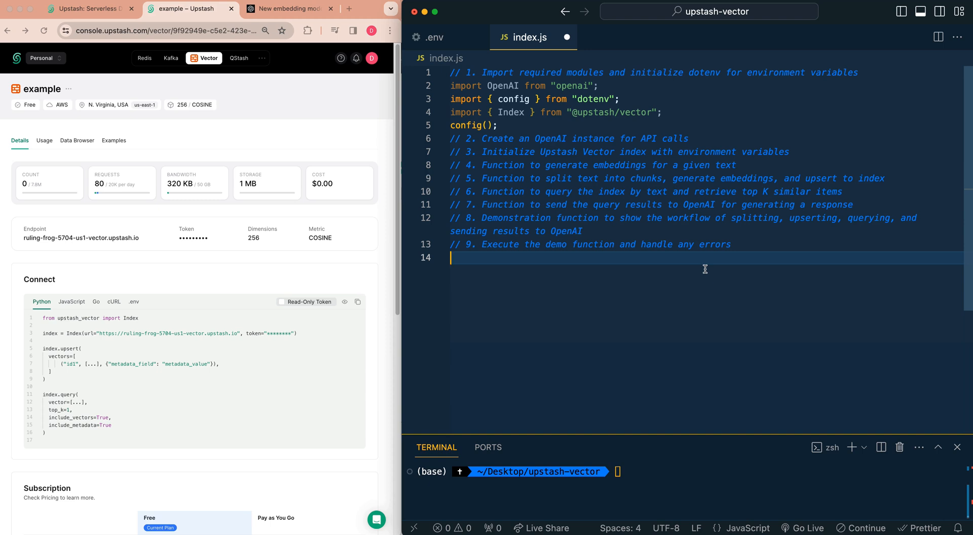
{"action": "type", "text": "const openai = new OpenAI();"}
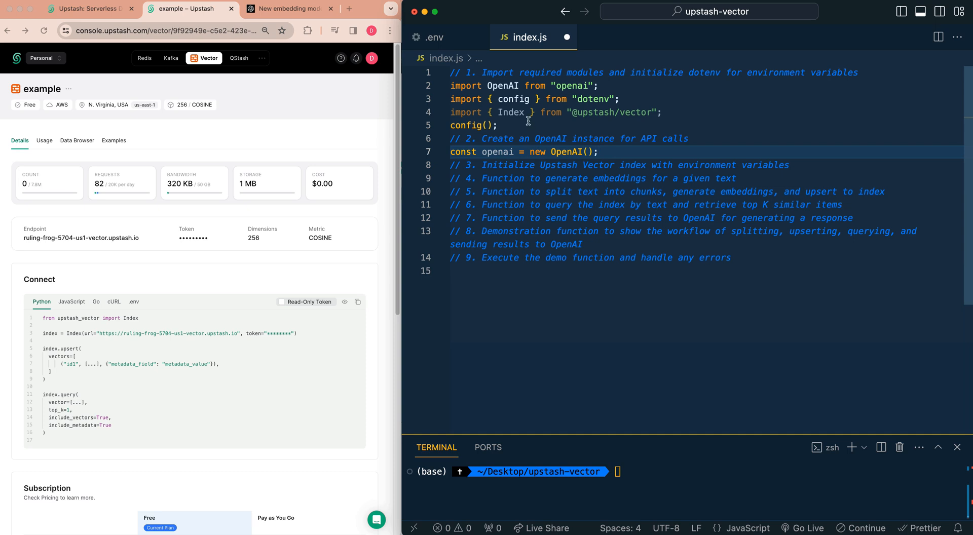
{"action": "left_click", "coordinate": [432, 36]}
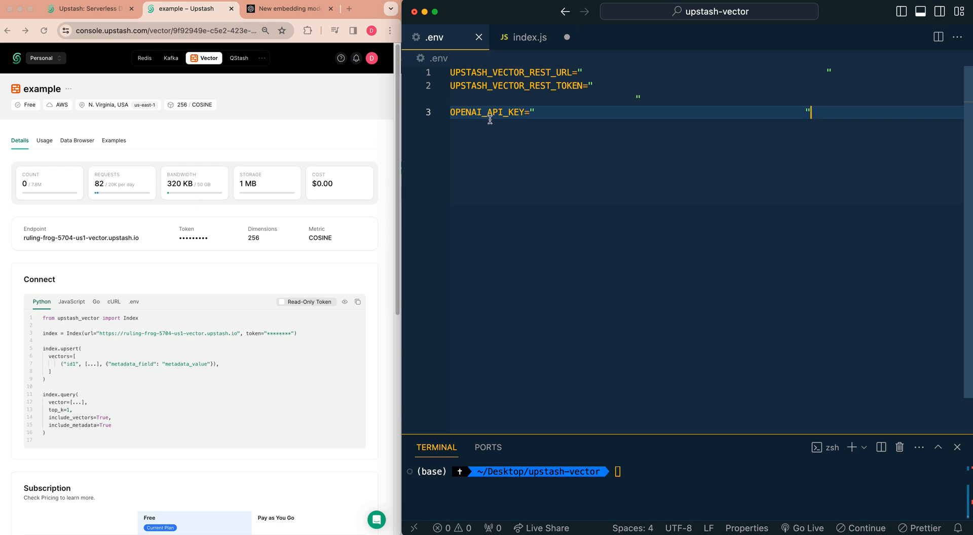
{"action": "left_click", "coordinate": [529, 37]}
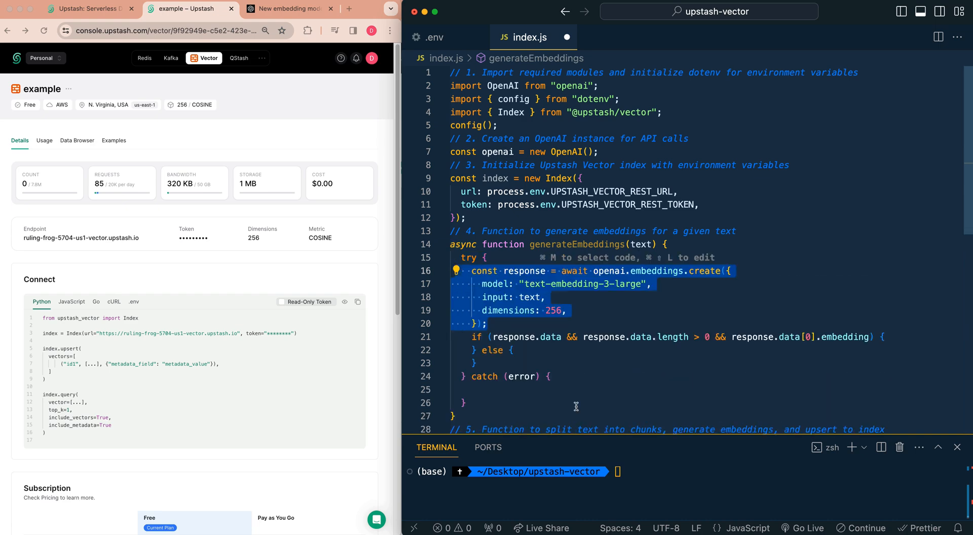
{"action": "mouse_move", "coordinate": [600, 318]}
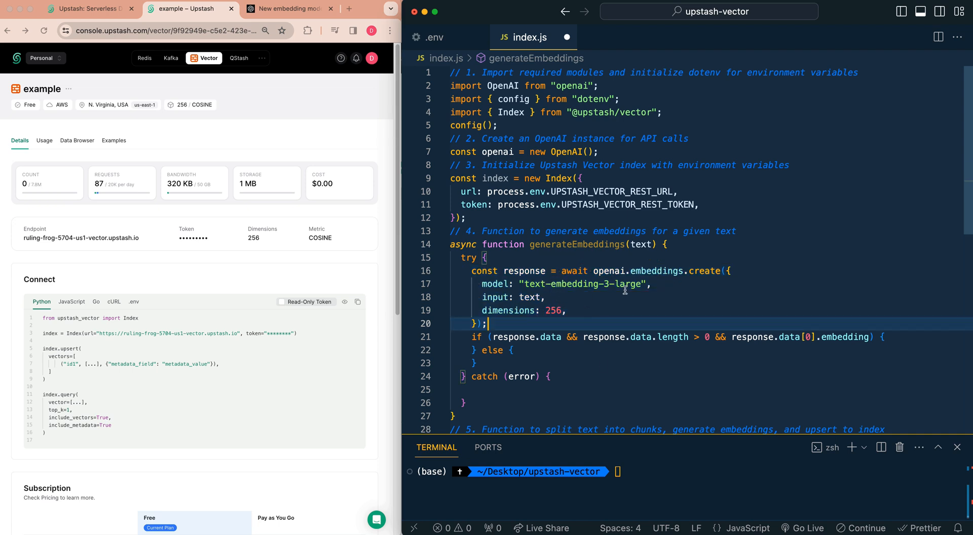
{"action": "mouse_move", "coordinate": [525, 281]}
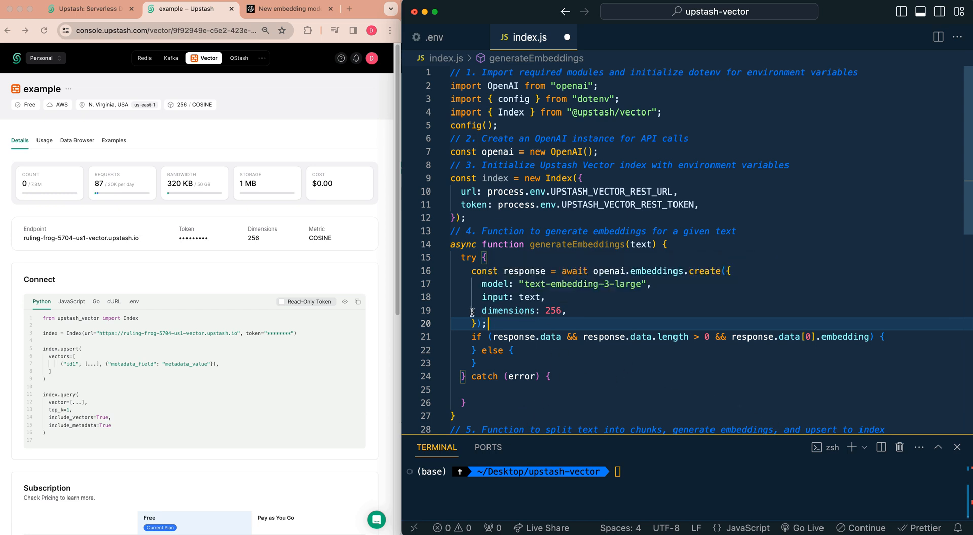
{"action": "mouse_move", "coordinate": [607, 315]}
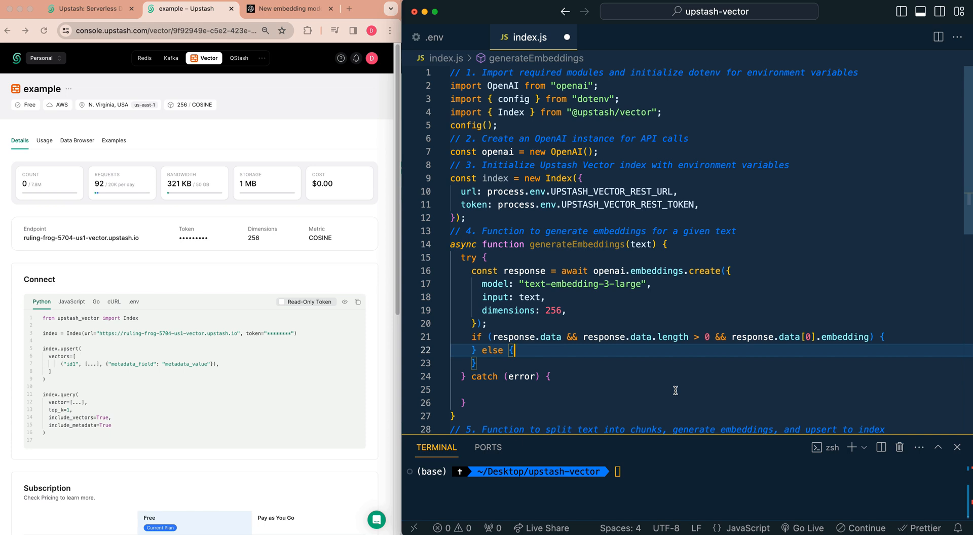
Return response.data[0].embedding from generateEmbeddings, with error logging and throws otherwise.
{"action": "type", "text": "return response.data[0].embedding;"}
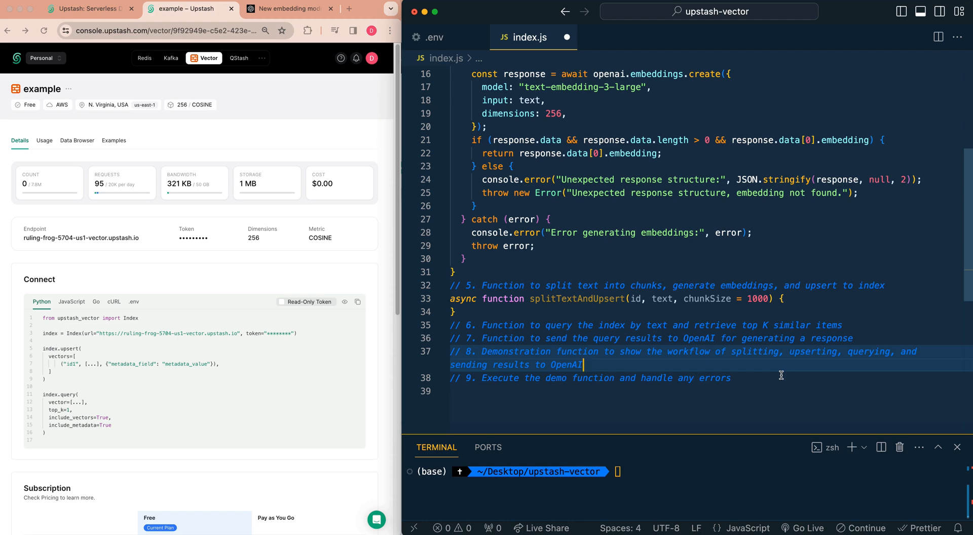
Chunk text by regex of chunkSize, embed each chunk, index.upsert it with metadata and log the chunkId.
{"action": "type", "text": "const chunks = text.match(new RegExp(\".{1,\" + chunkSize + \"}\", \"g\")) || [];"}
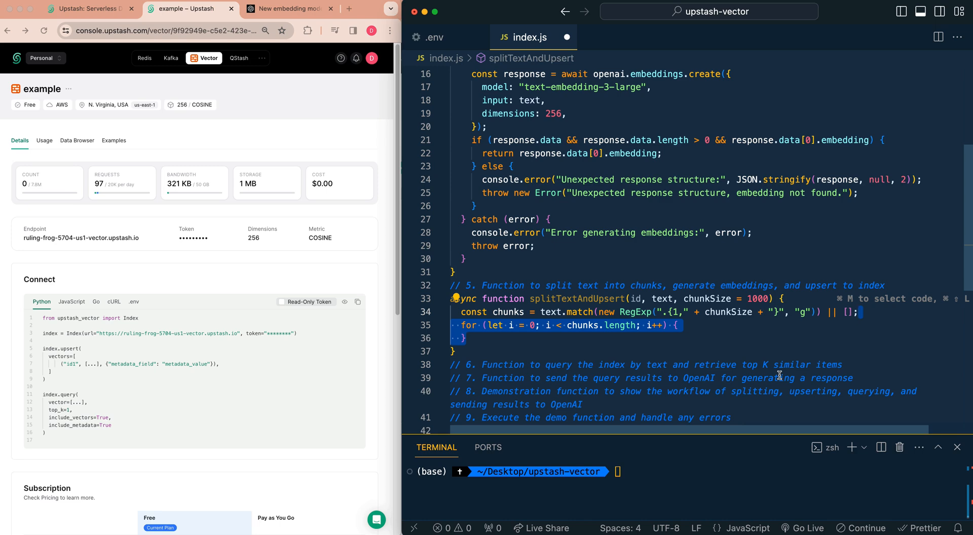
{"action": "mouse_move", "coordinate": [781, 375]}
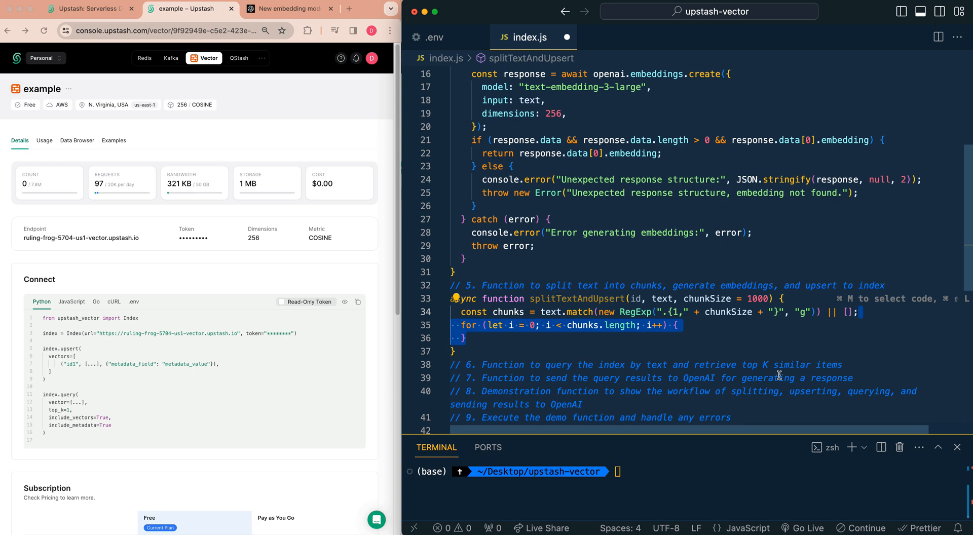
{"action": "type", "text": "const chunkId = `${id}-${i + 1}`;"}
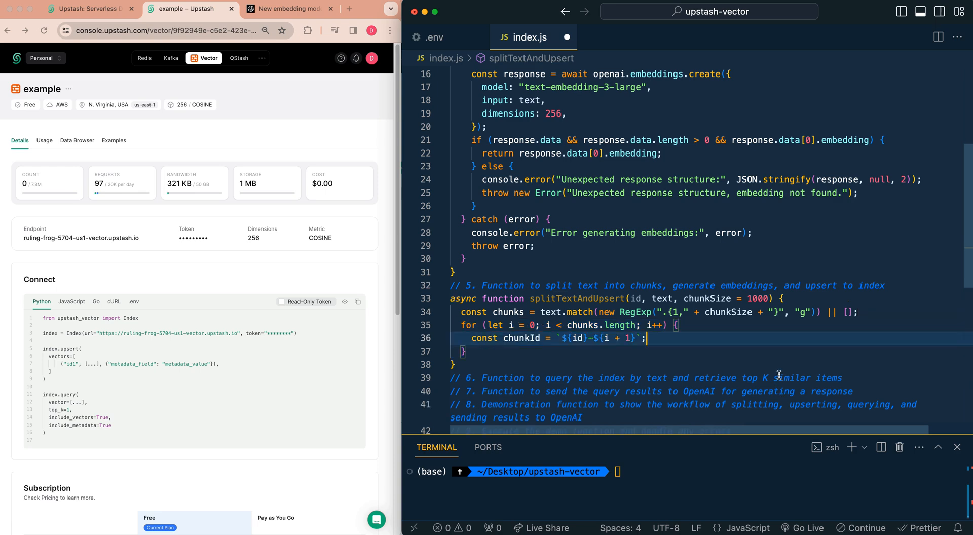
{"action": "type", "text": "const embedding = await generateEmbeddings(chunks[i]);"}
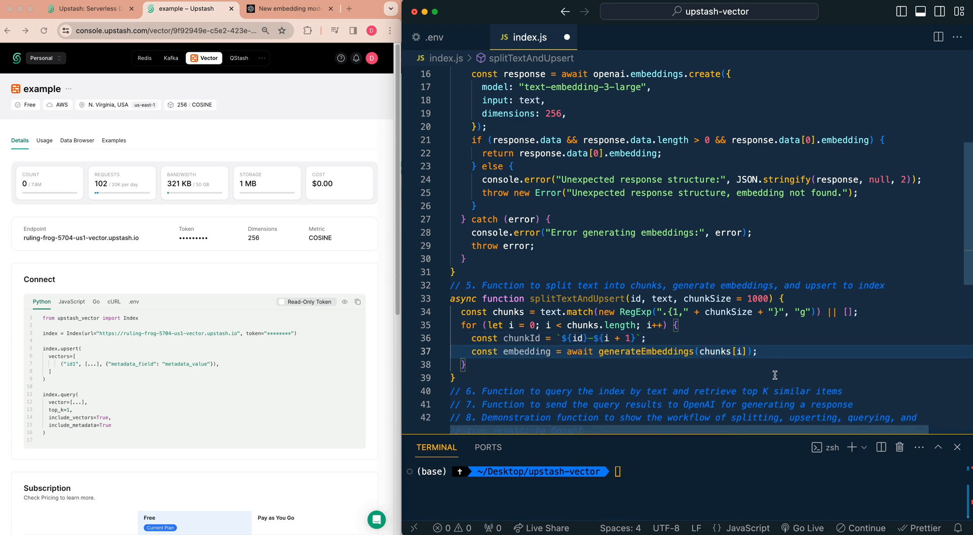
{"action": "type", "text": "await index.upsert({"}
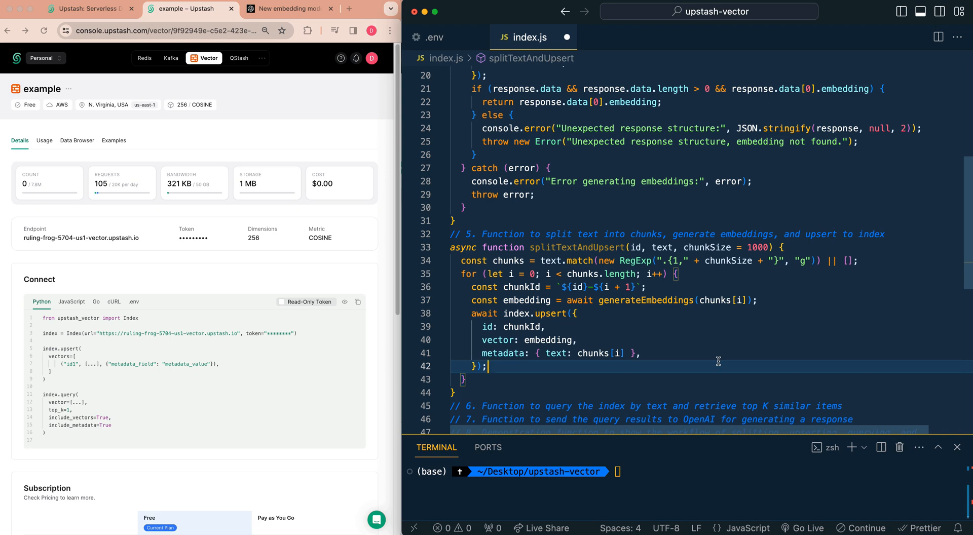
{"action": "type", "text": "console.log(`Record upserted with ID: ${chunkId}, Text: ${chunks[i]}`);"}
{"action": "type", "text": "async function queryByText(queryText, topK = 3) {"}
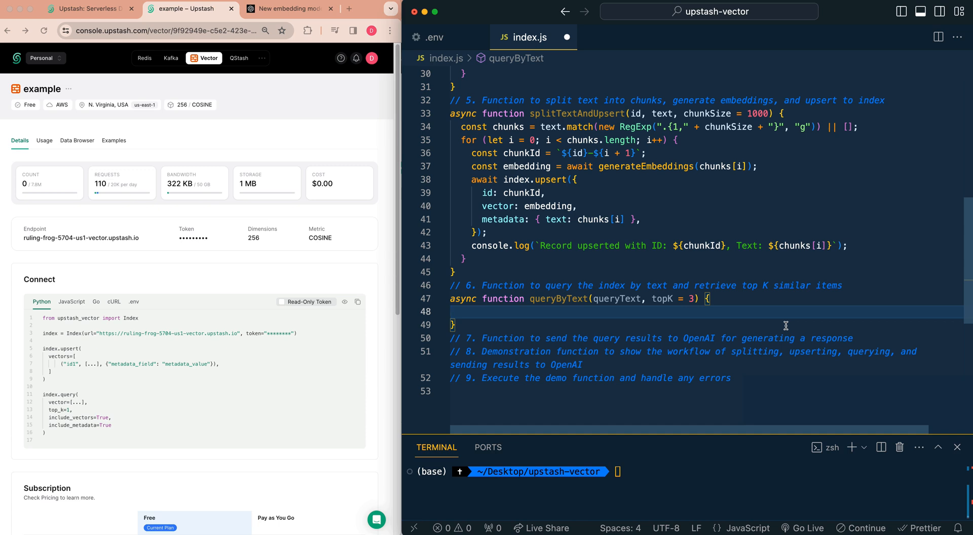
Write queryByText: embed the query, index.query topK with metadata, log, return, and rethrow errors.
{"action": "left_click", "coordinate": [451, 311]}
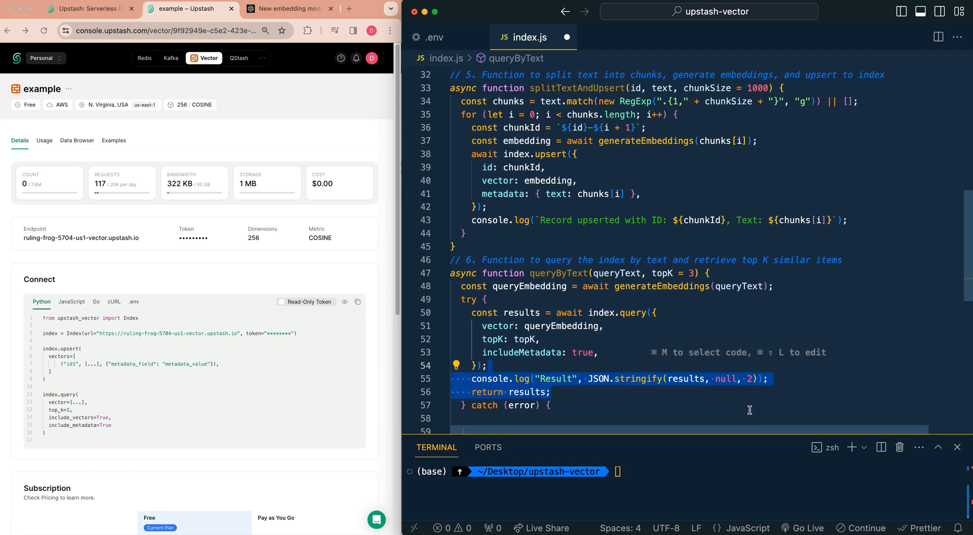
{"action": "scroll", "scroll_direction": "down", "scroll_amount": 3}
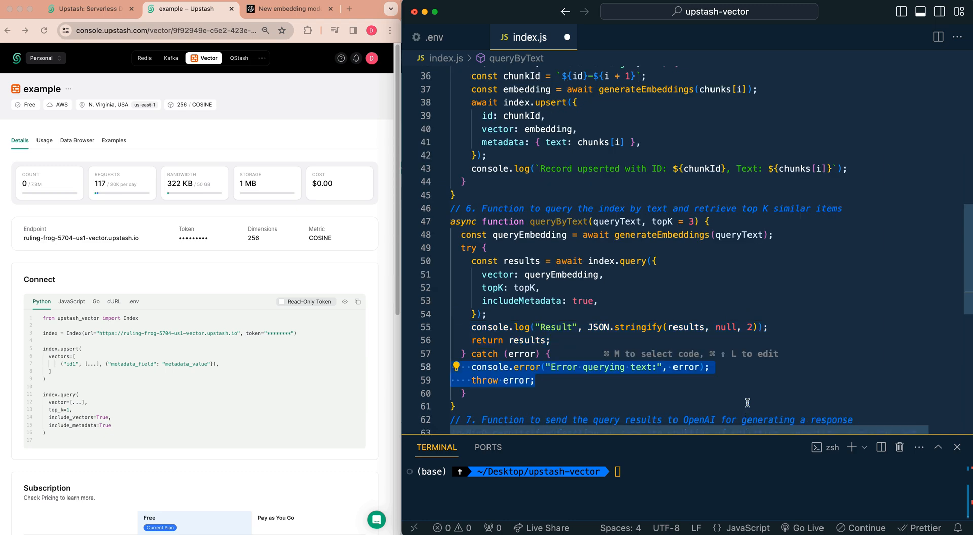
{"action": "scroll", "scroll_direction": "down", "scroll_amount": 3}
{"action": "type", "text": "const results = await queryByText(query, 3);"}
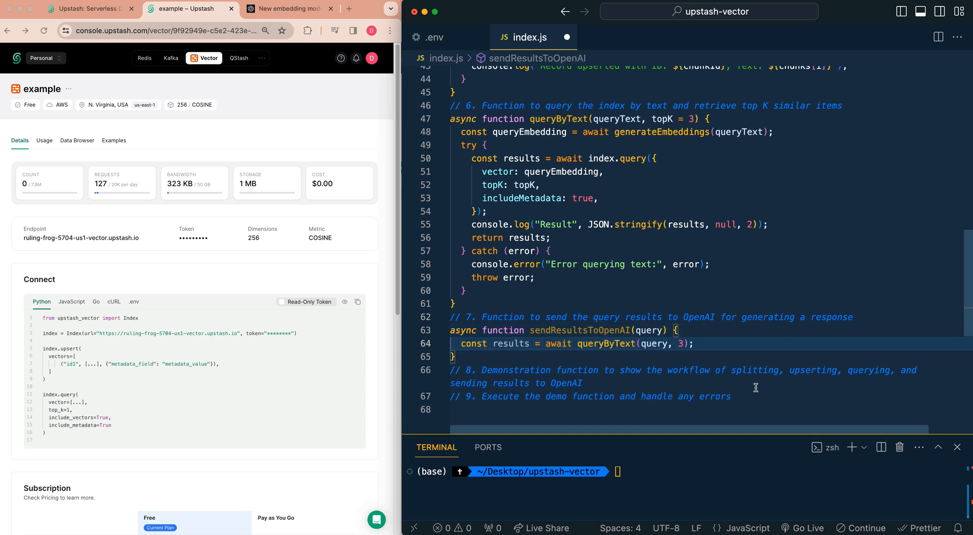
Log the query's top results and send them to chat.completions as system and user messages with model gpt-3.5-turbo.
{"action": "left_click", "coordinate": [691, 344]}
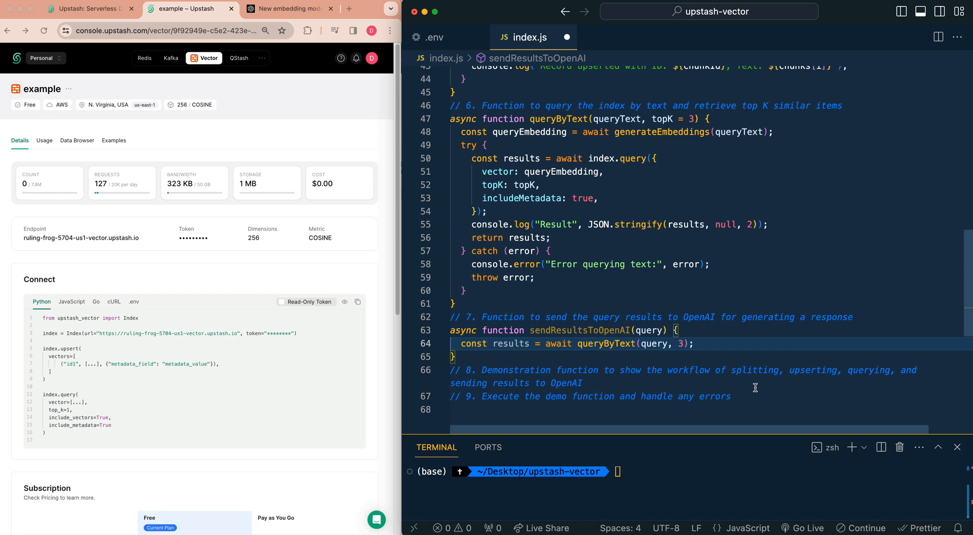
{"action": "type", "text": "console.log(`Query: ${query}. Top Results: ${JSON.stringify(results)}`);"}
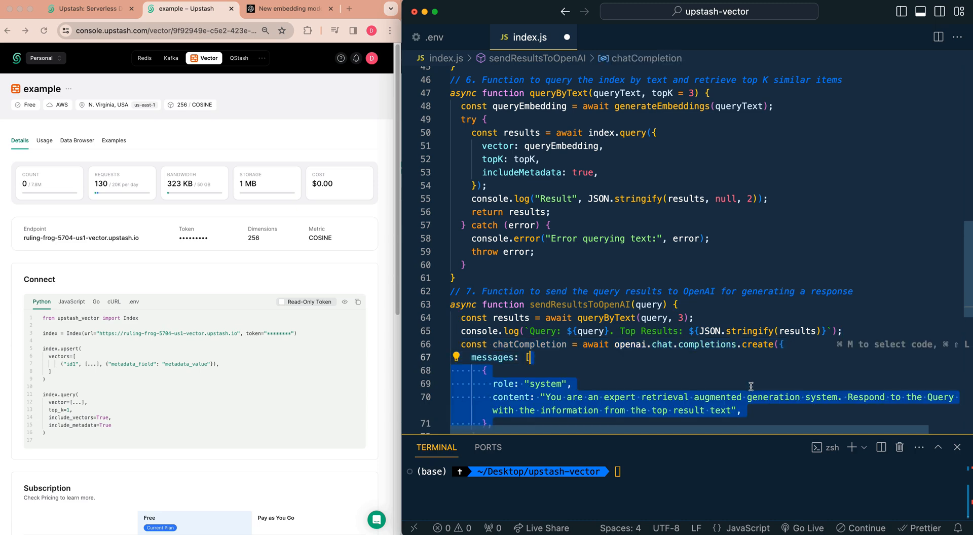
{"action": "scroll", "scroll_direction": "down", "scroll_amount": 3}
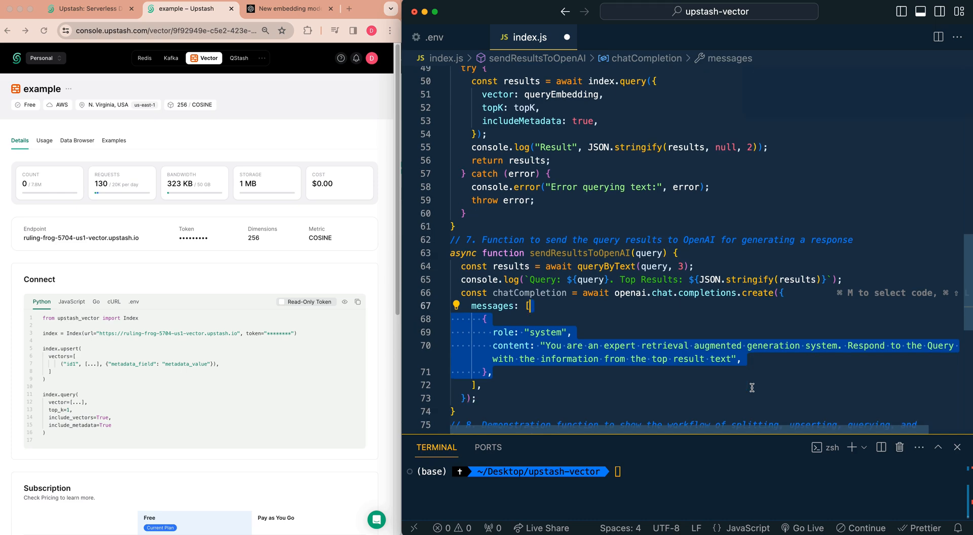
{"action": "left_click", "coordinate": [478, 398]}
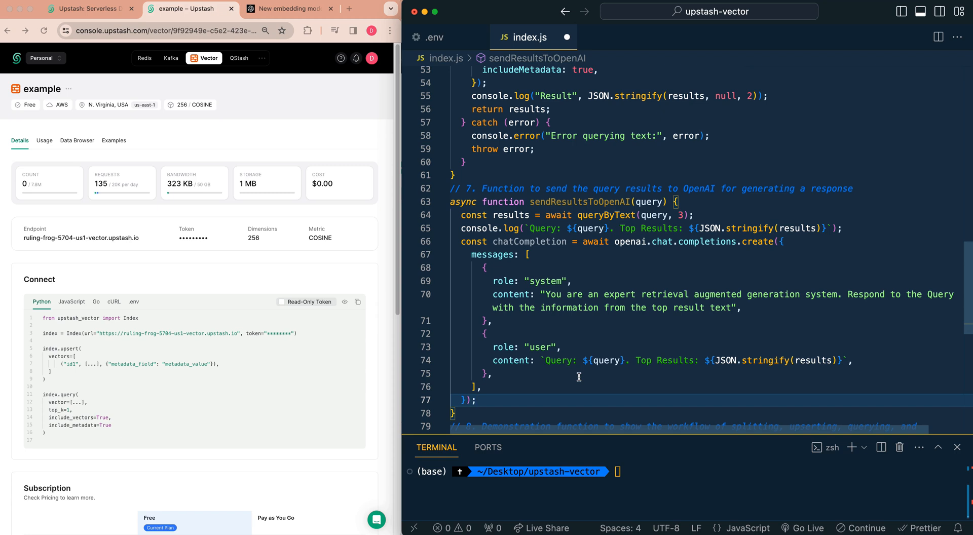
{"action": "type", "text": "model: \"gpt-3.5-turbo\","}
{"action": "type", "text": "console.log(chatCompletion.choices[0].message);"}
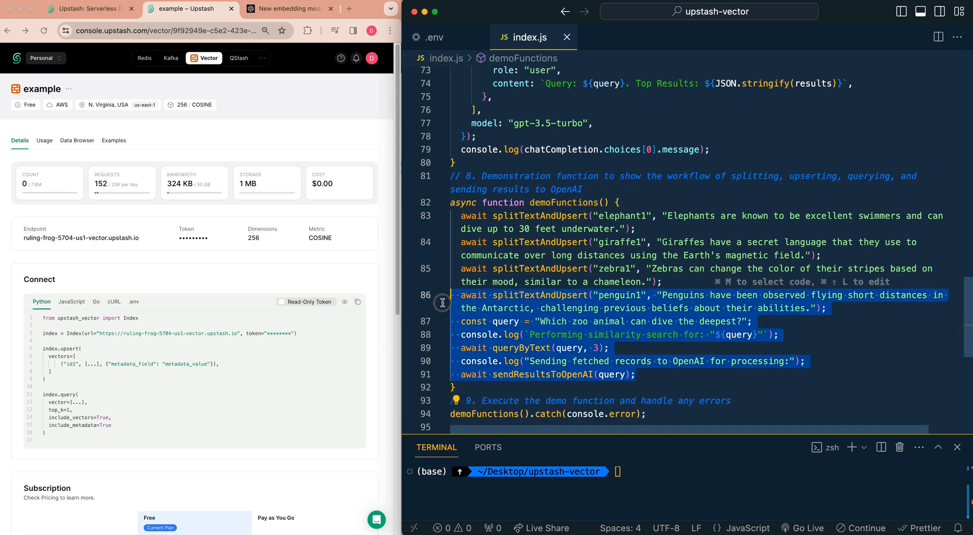
Comment out demoFunctions' query lines with Cmd+/ and run node index.js to upsert the animal facts.
{"action": "left_click", "coordinate": [407, 322]}
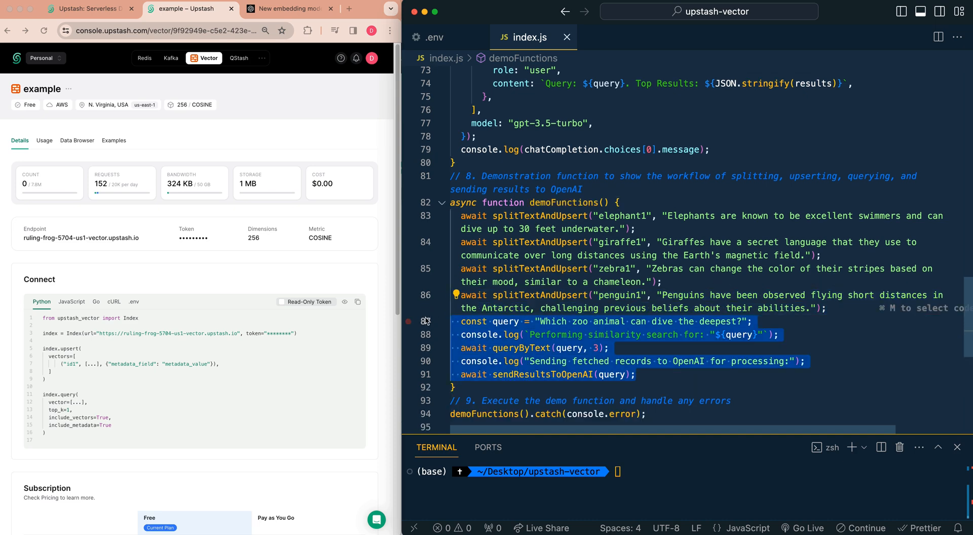
{"action": "key", "text": "cmd+/"}
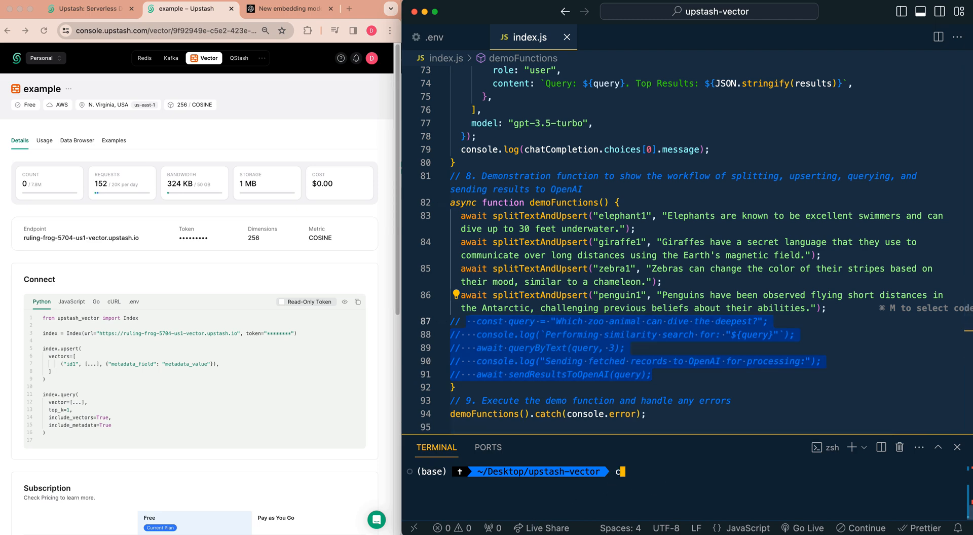
{"action": "type", "text": "clear"}
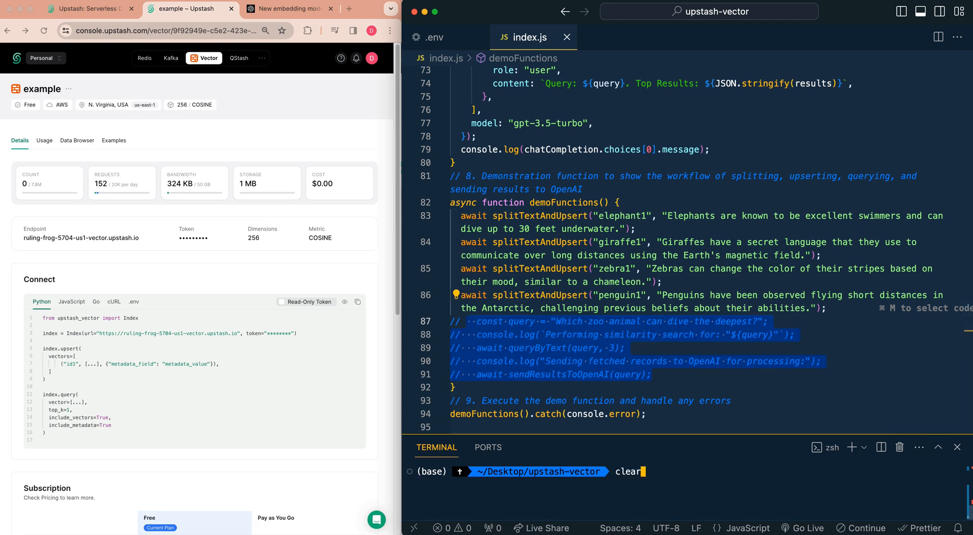
{"action": "type", "text": "node index.js"}
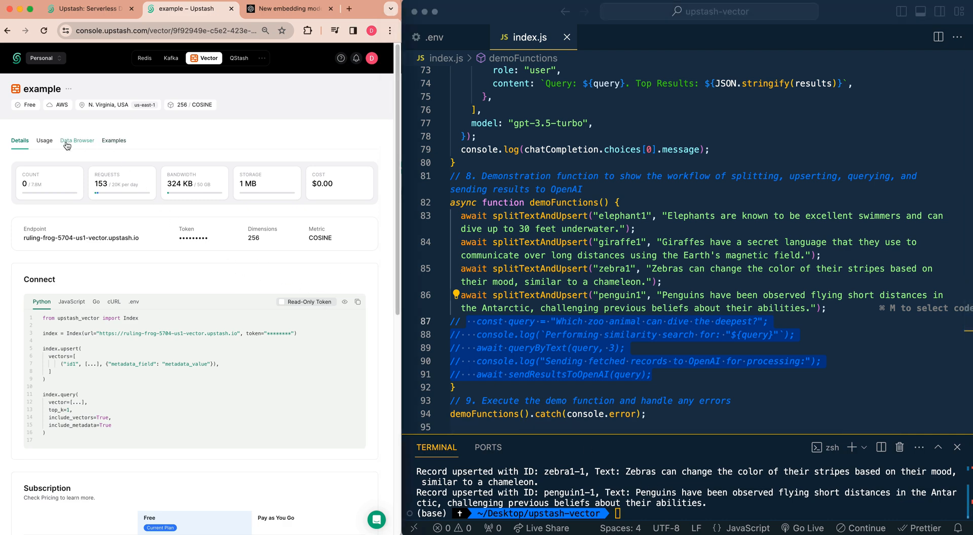
View the four animal fact vectors in the Data Browser, then select the similarity search lines in demoFunctions.
{"action": "left_click", "coordinate": [77, 140]}
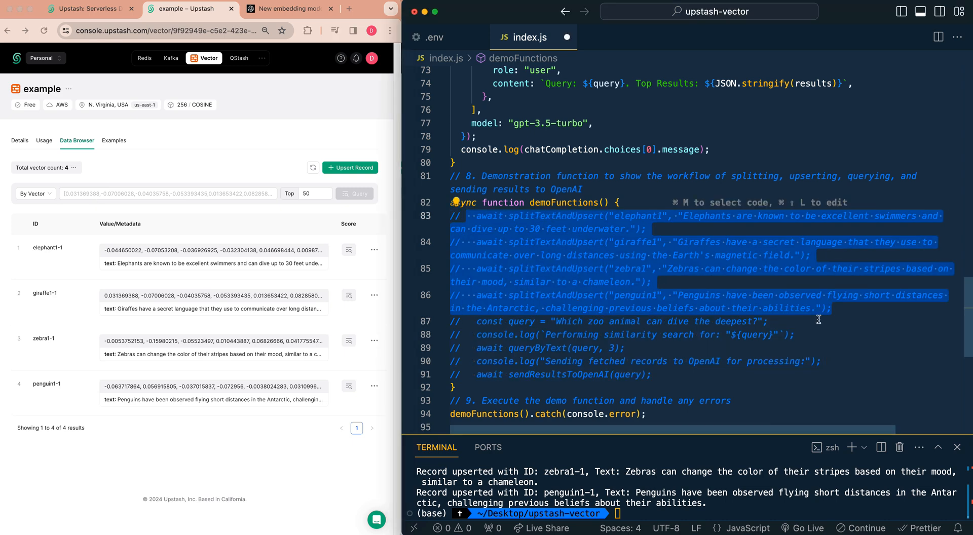
{"action": "left_click", "coordinate": [769, 321]}
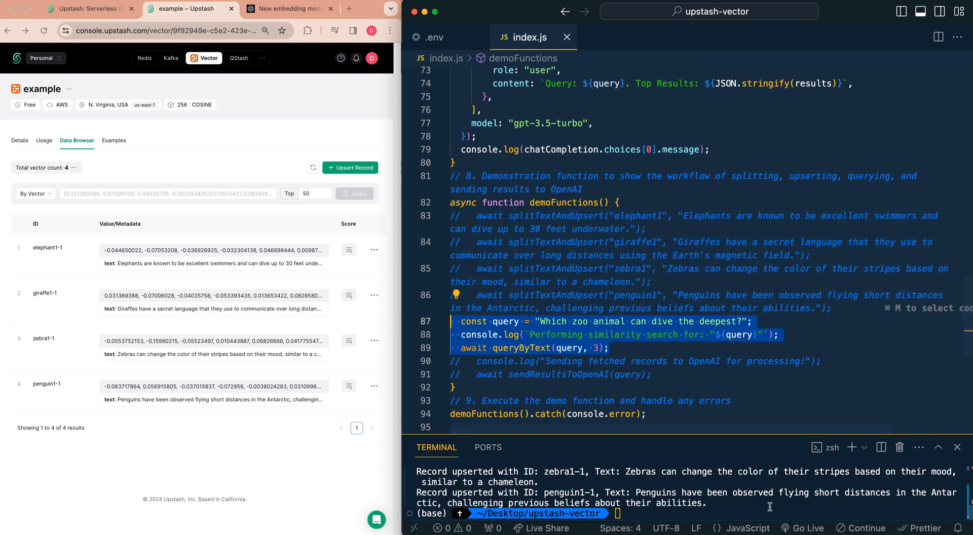
Run node index.js to query "Which zoo animal can dive the deepest?", returning elephant, penguin and giraffe facts.
{"action": "type", "text": "node index.js"}
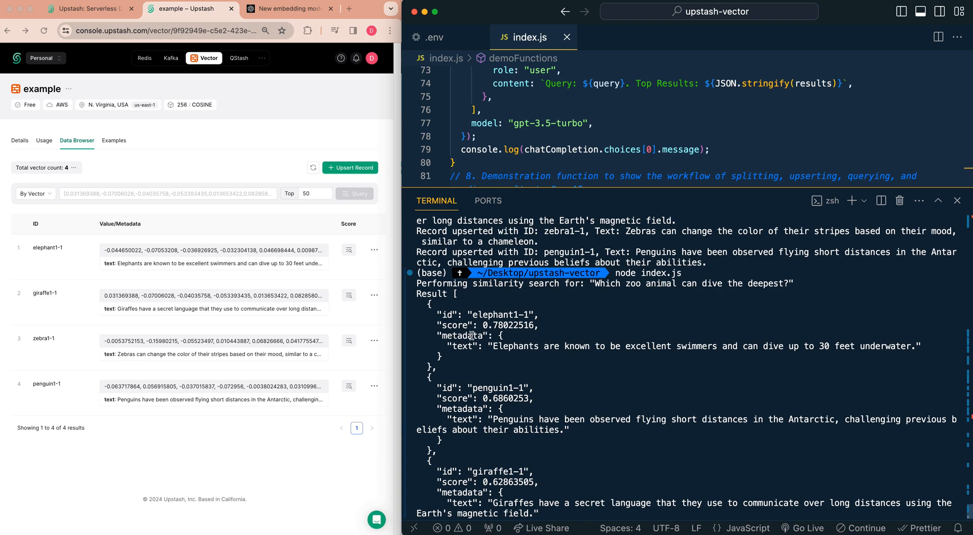
{"action": "mouse_move", "coordinate": [479, 398]}
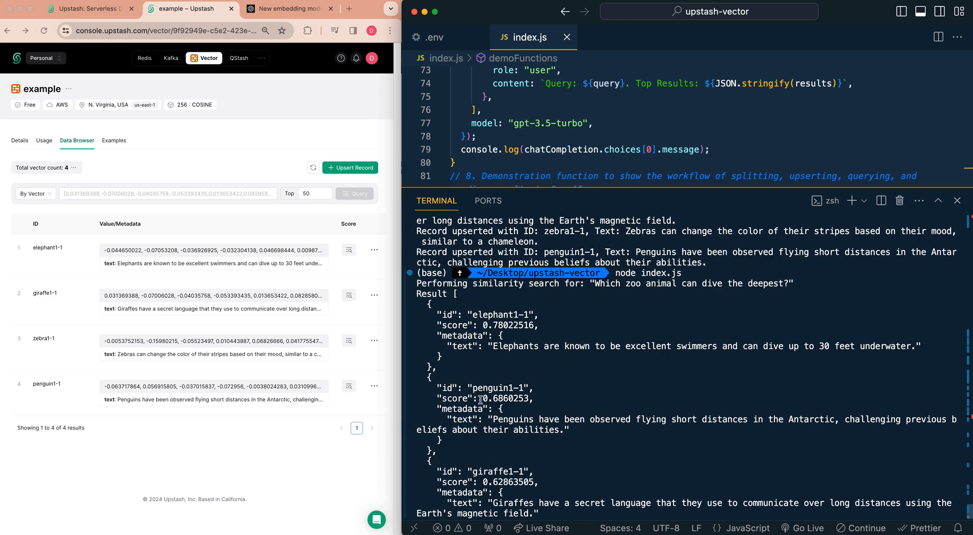